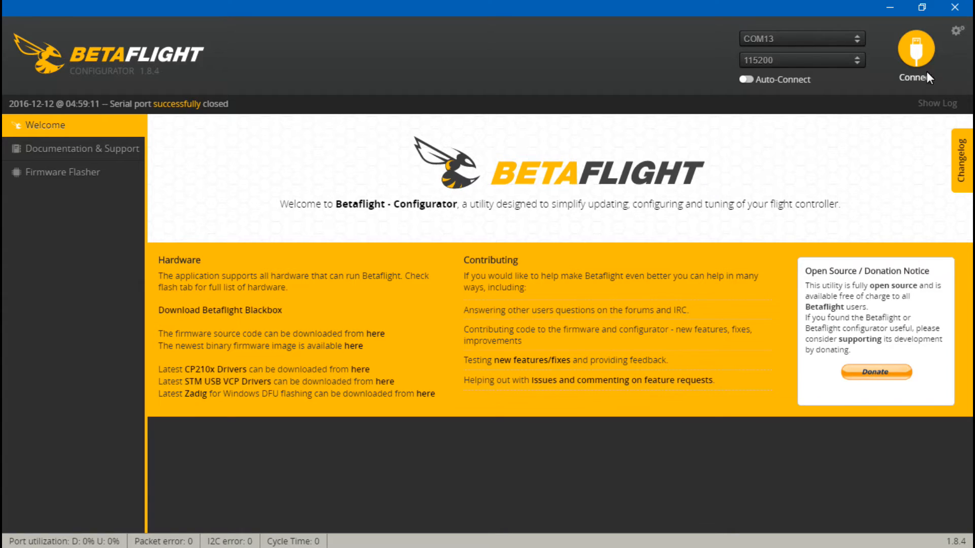
Step: Connect to the flight controller so Setup reports live attitude and a 15.7 V battery
click(915, 47)
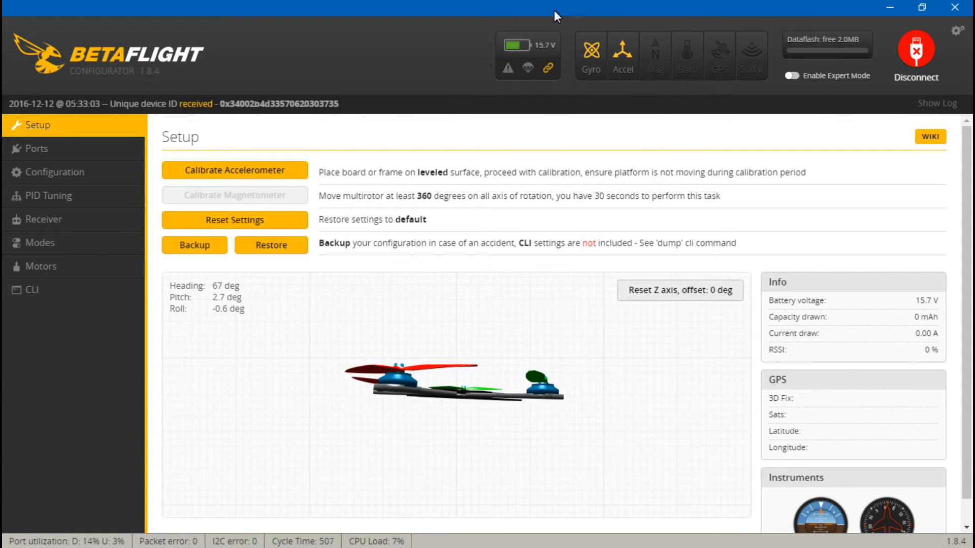
mouse_move(530, 50)
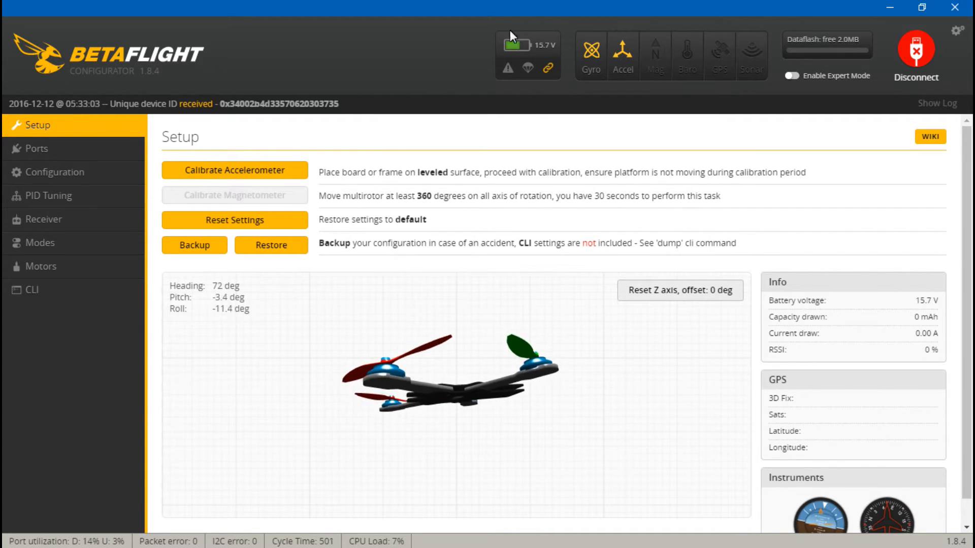
mouse_move(540, 31)
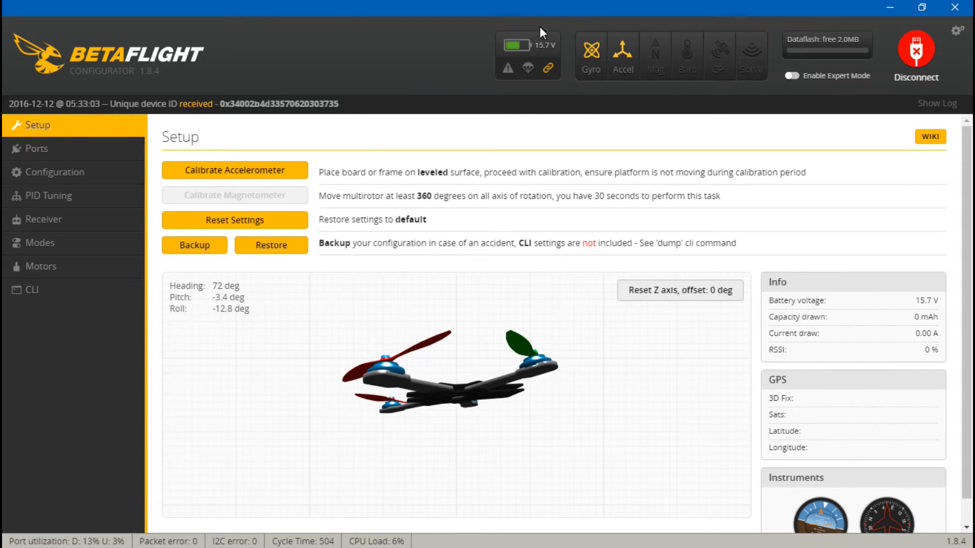
mouse_move(511, 101)
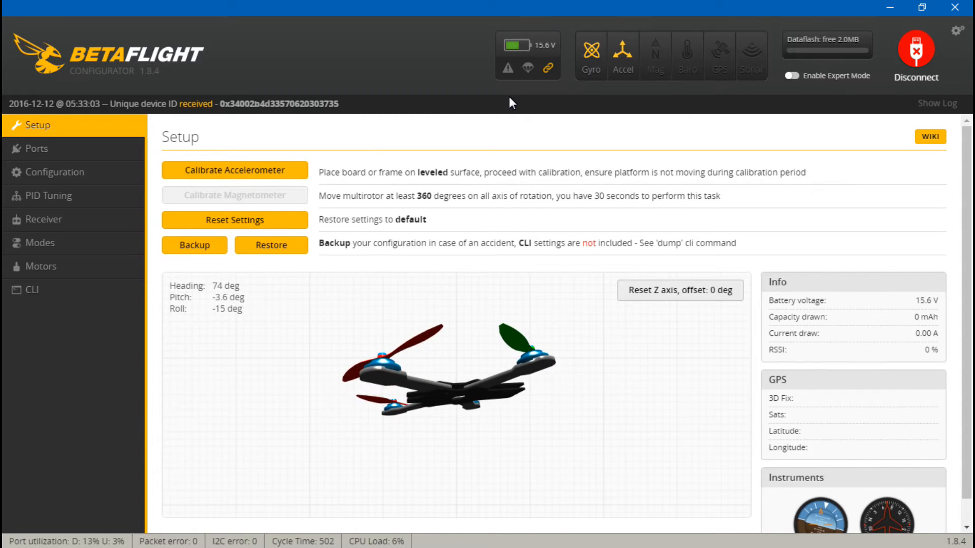